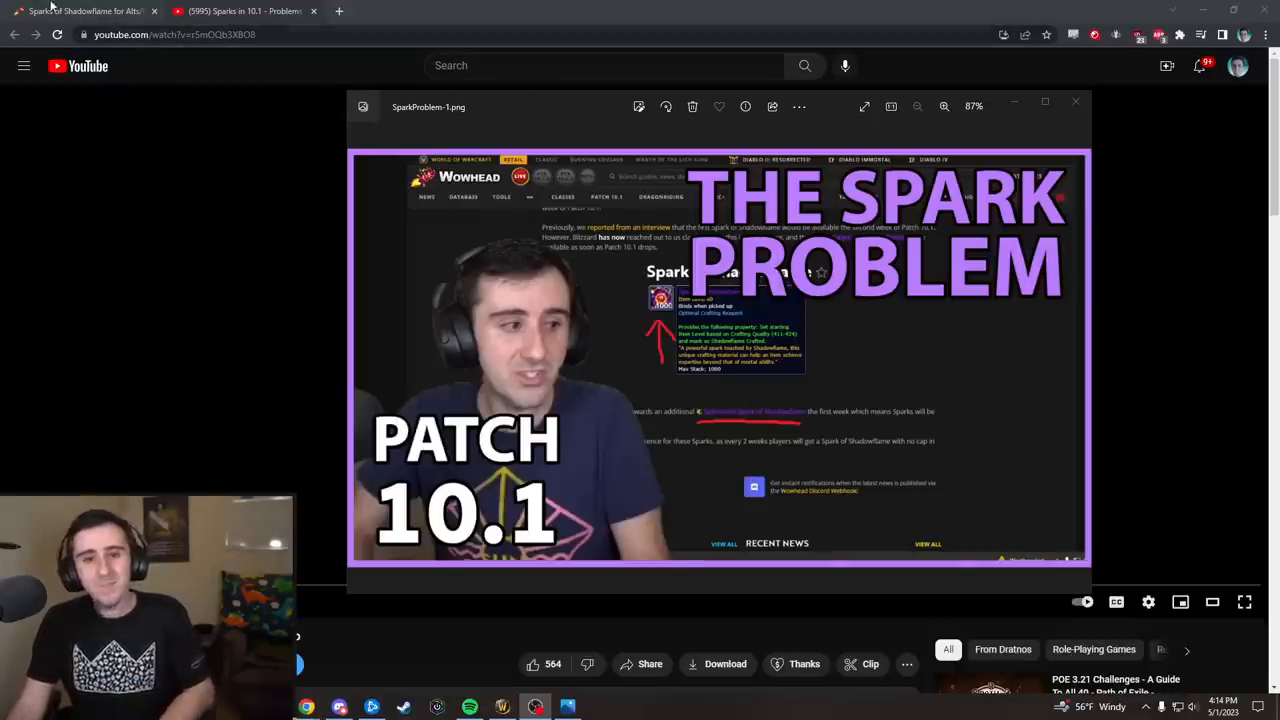
- Switch to the Sparks of Shadowflame thread and read the opening alt catch-up question
left_click(84, 12)
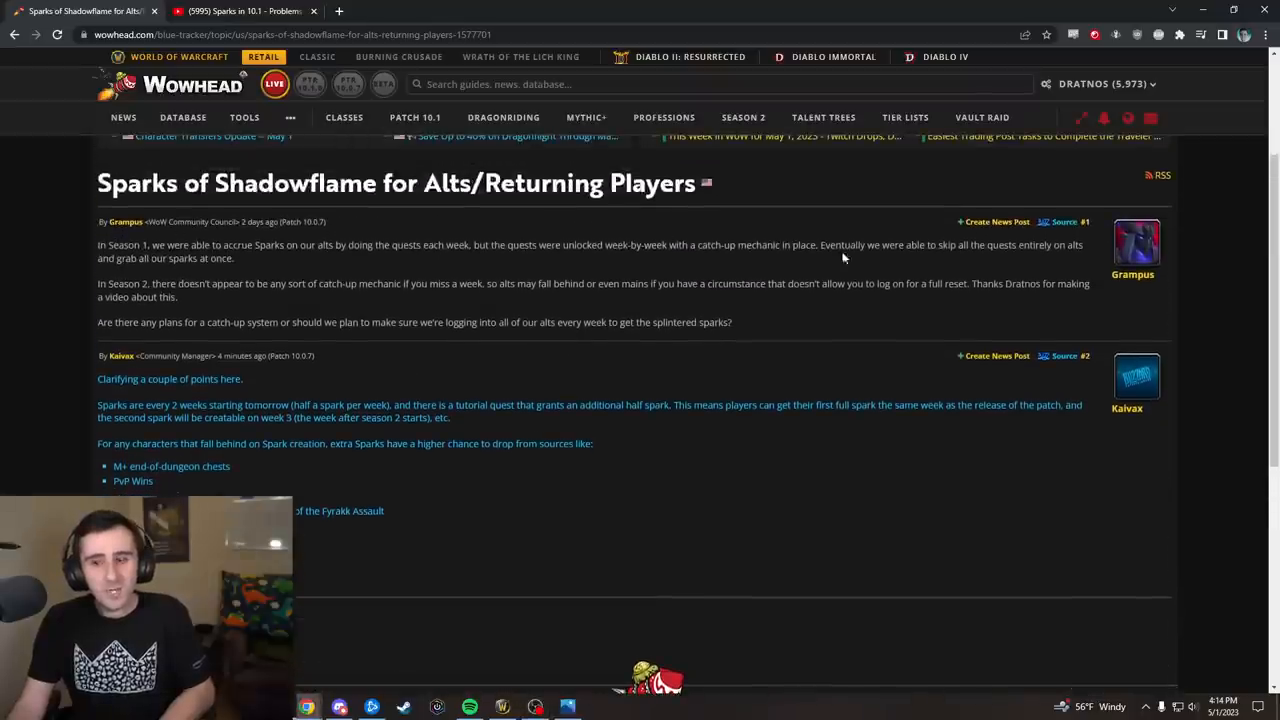
mouse_move(700, 312)
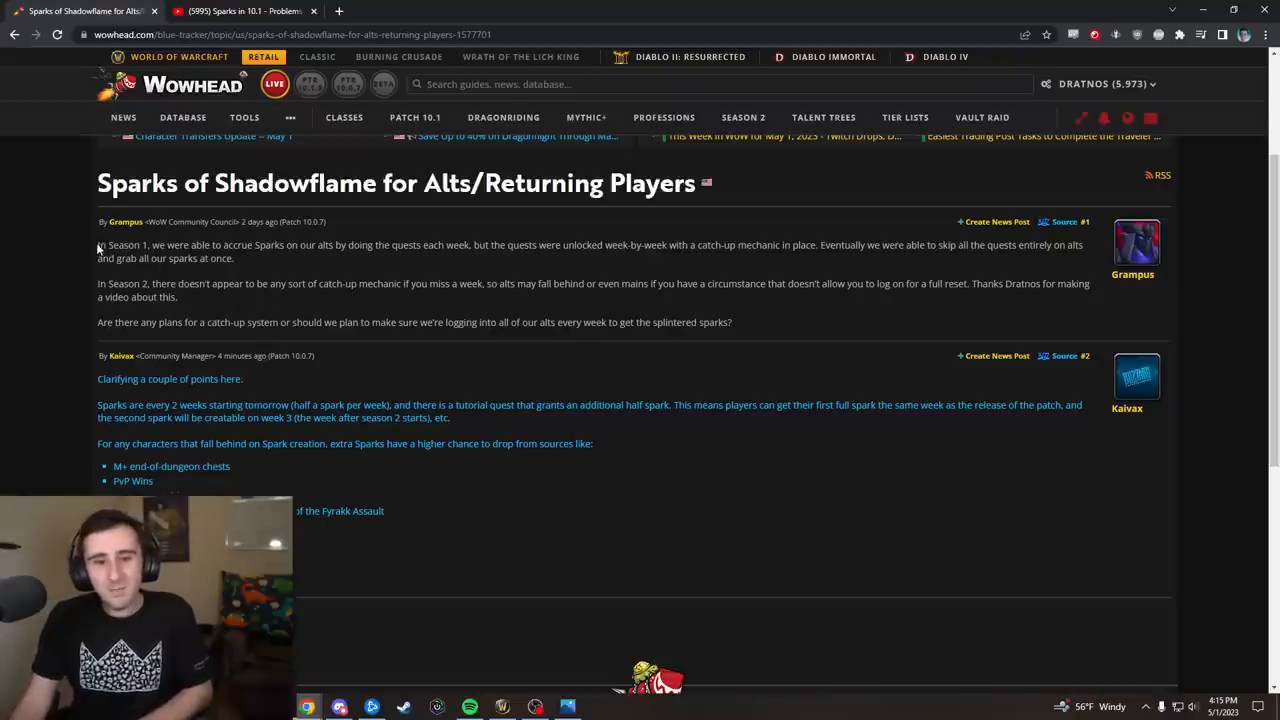
mouse_move(200, 356)
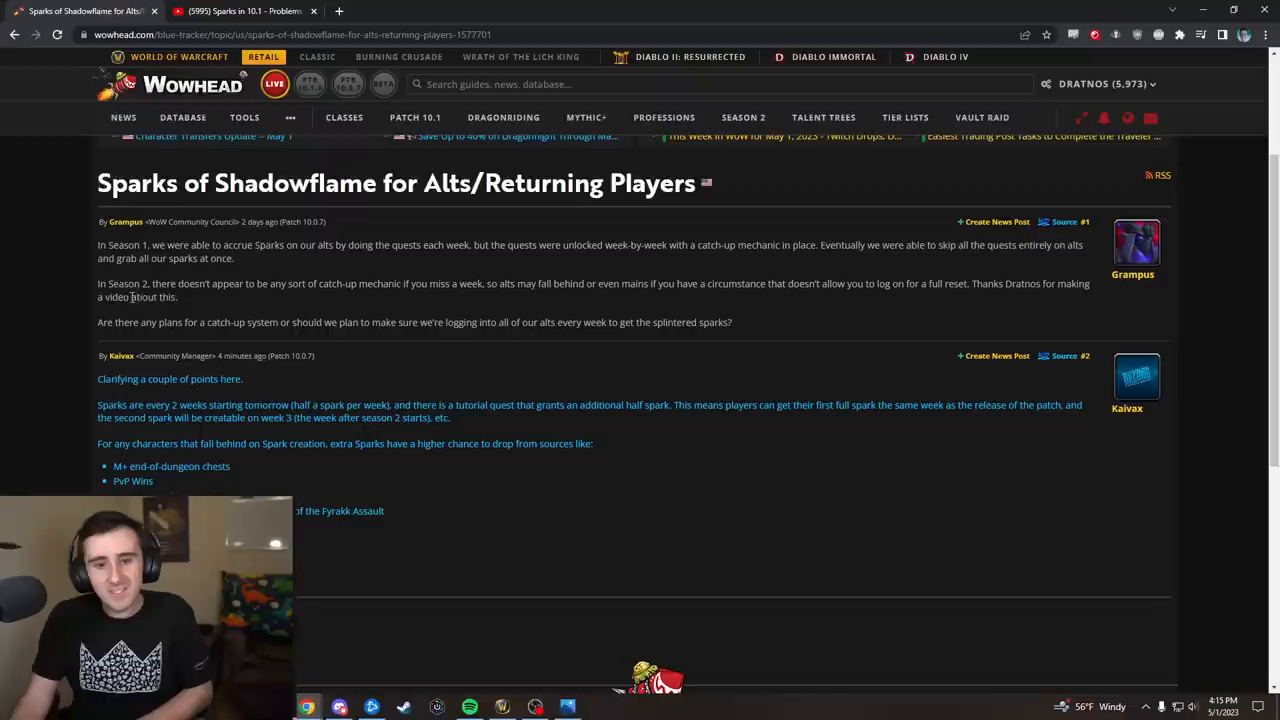
mouse_move(764, 296)
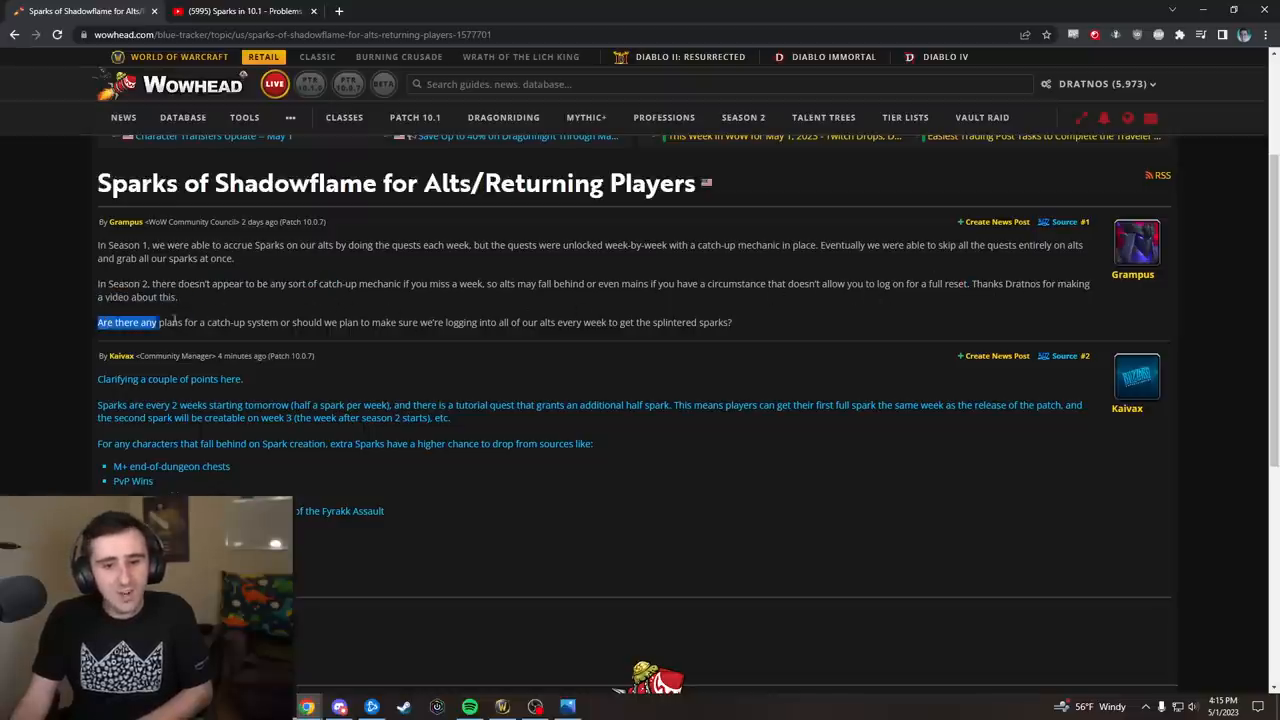
left_click(558, 312)
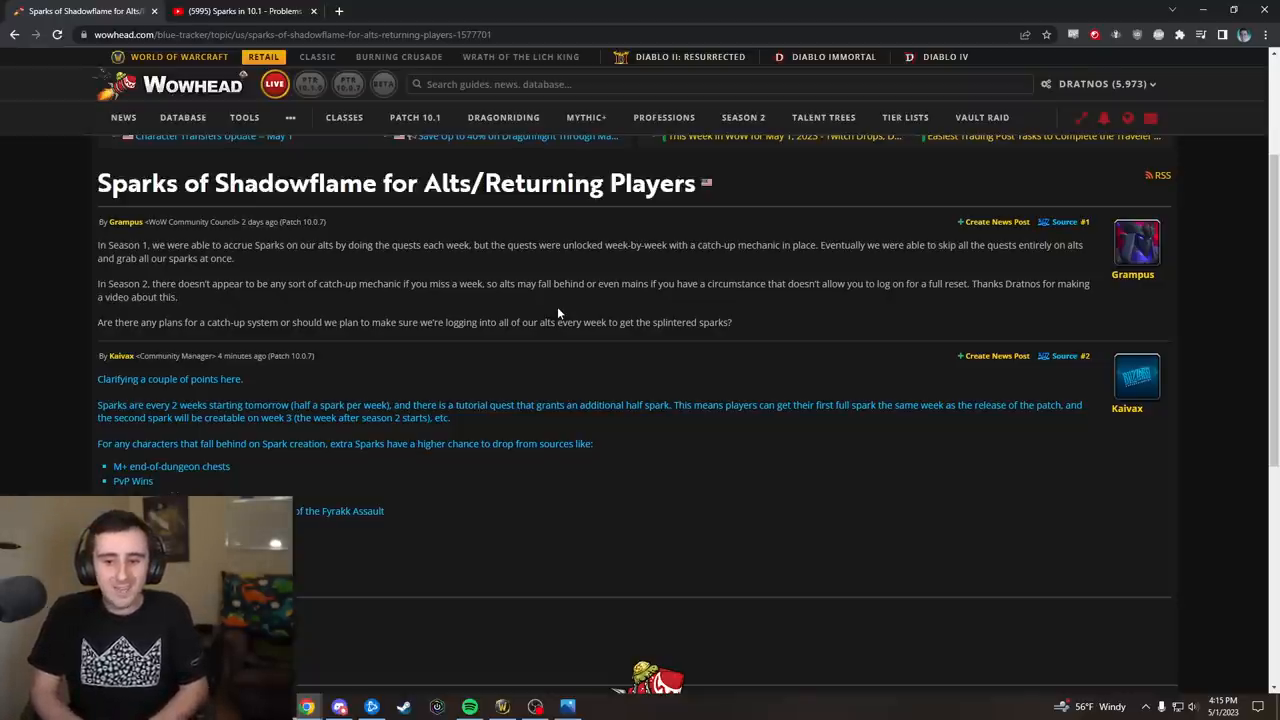
- Read Kalvax's reply, highlighting the higher Spark drop chance and words in the drop sources list
scroll("down", 3)
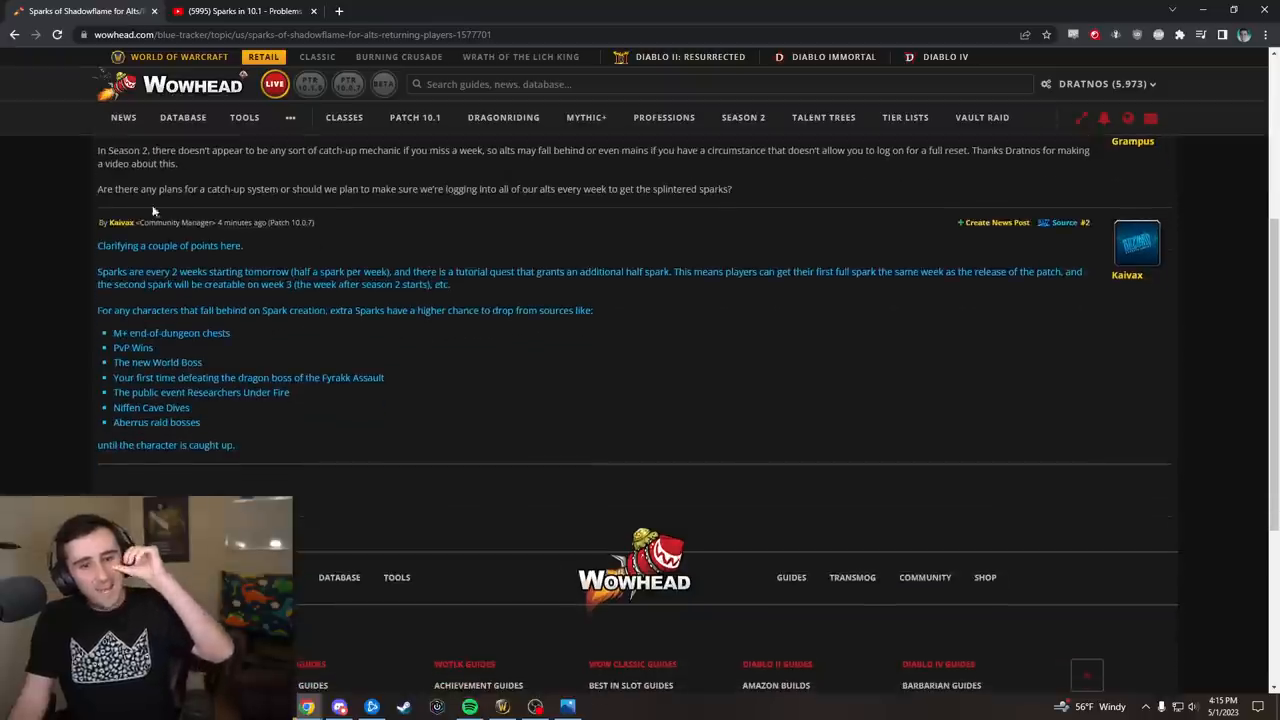
mouse_move(412, 304)
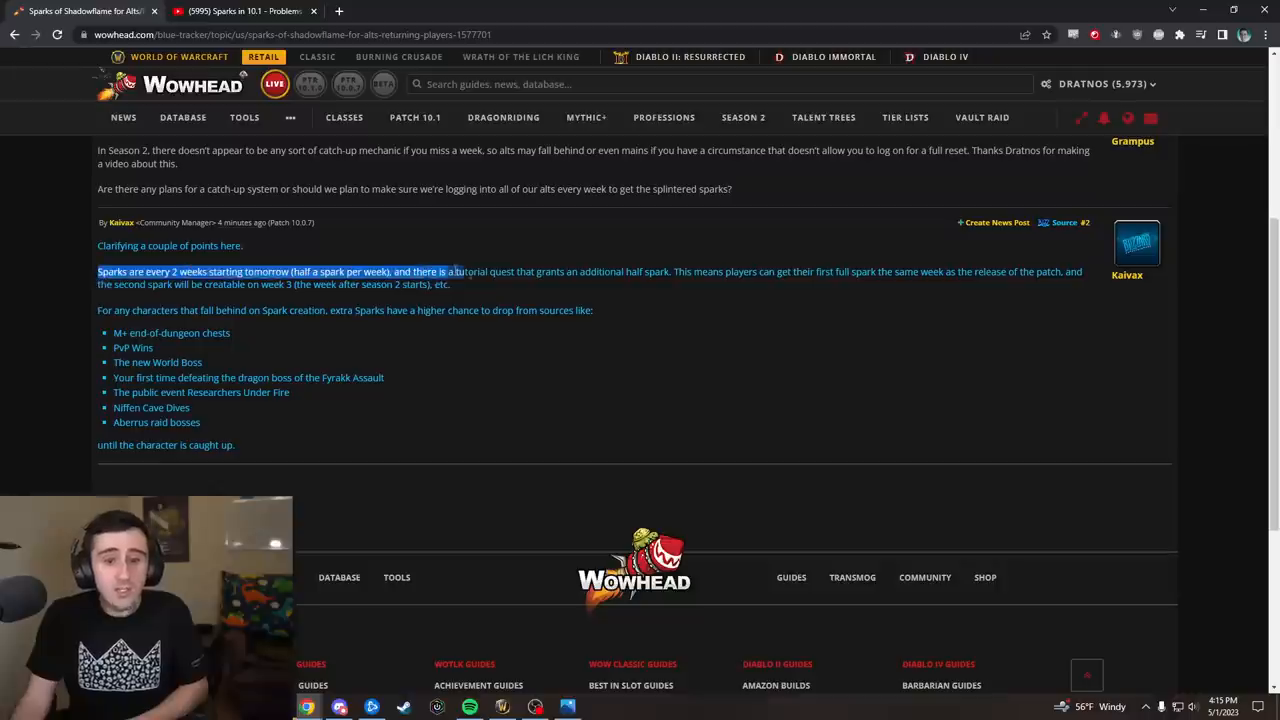
left_click(532, 296)
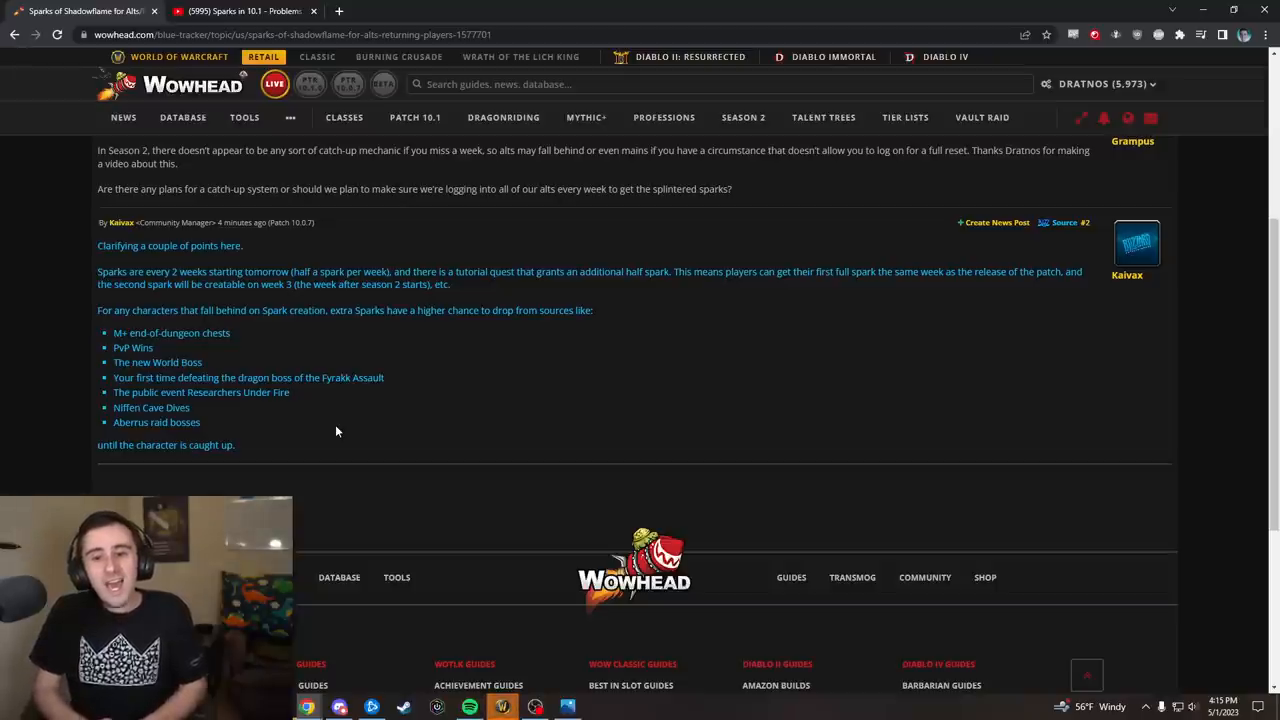
mouse_move(292, 376)
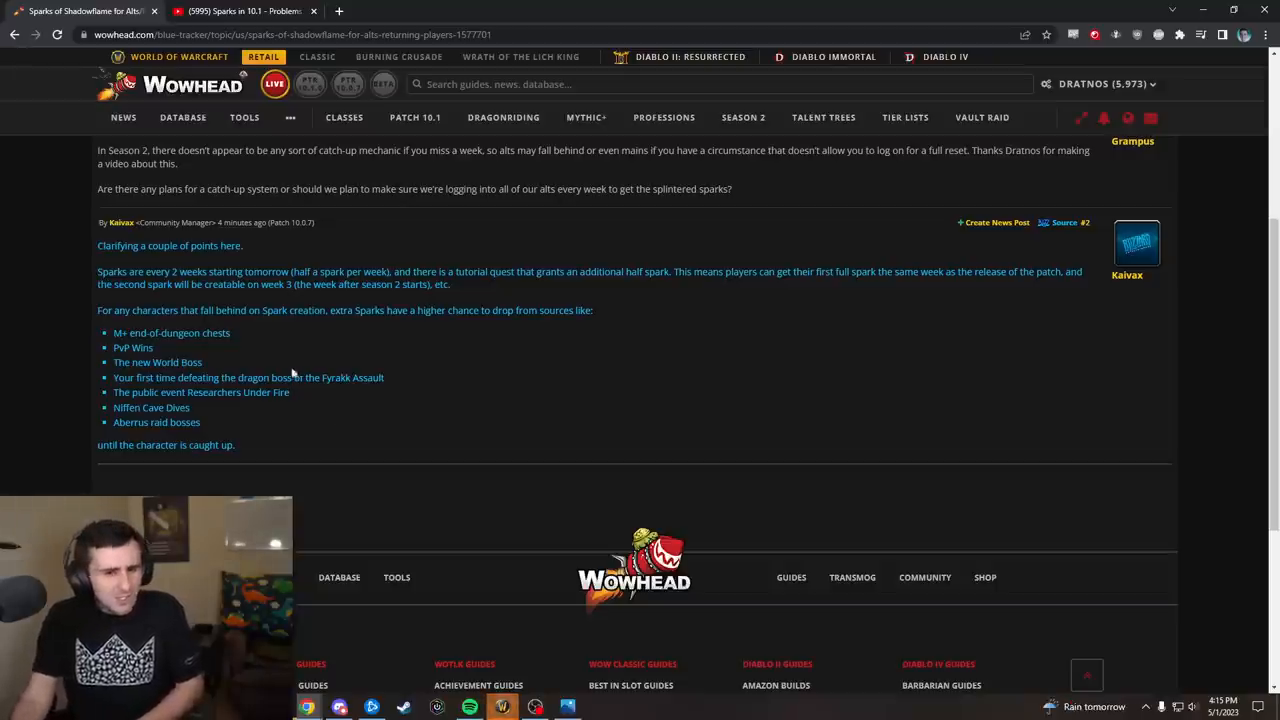
double_click(368, 310)
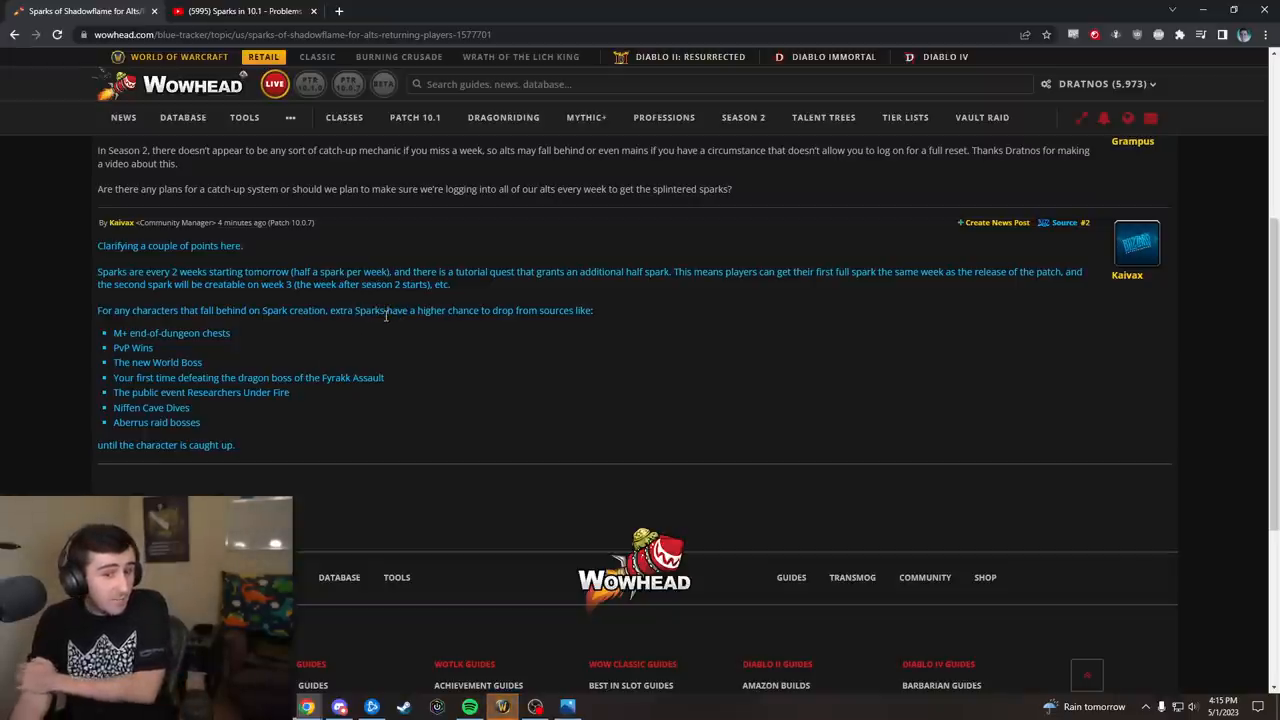
left_click_drag(360, 310, 516, 310)
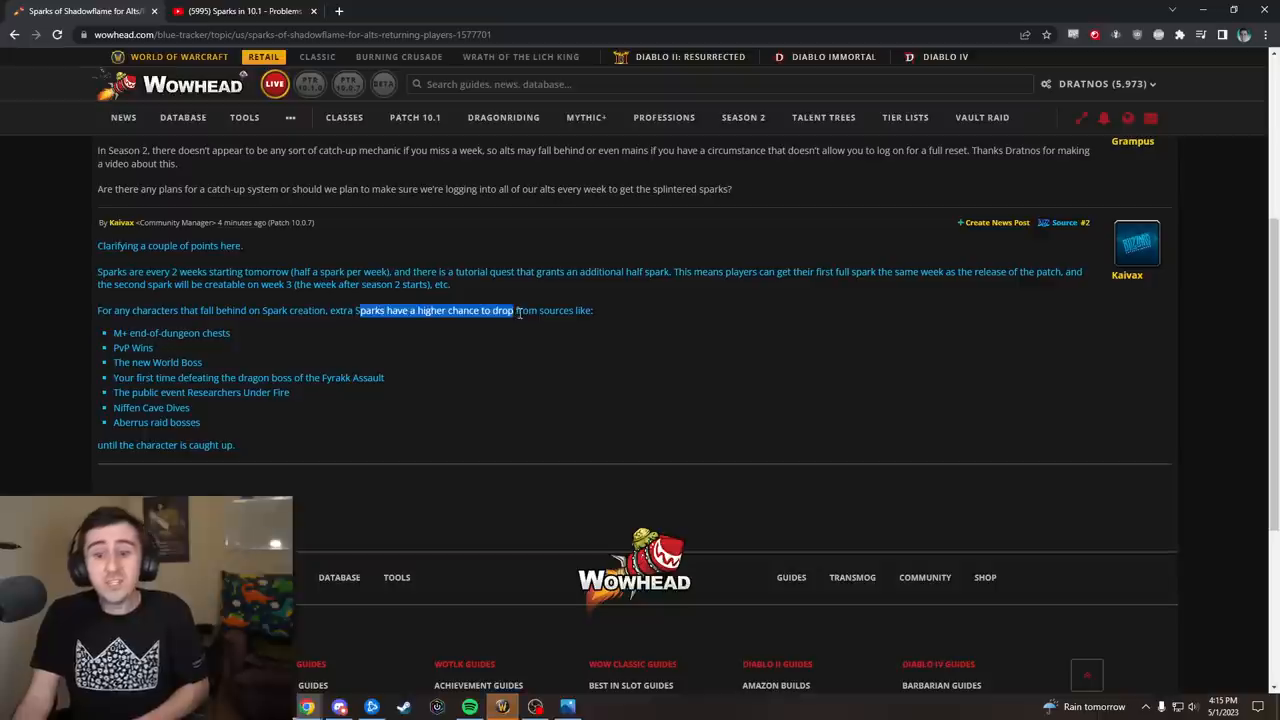
left_click(518, 310)
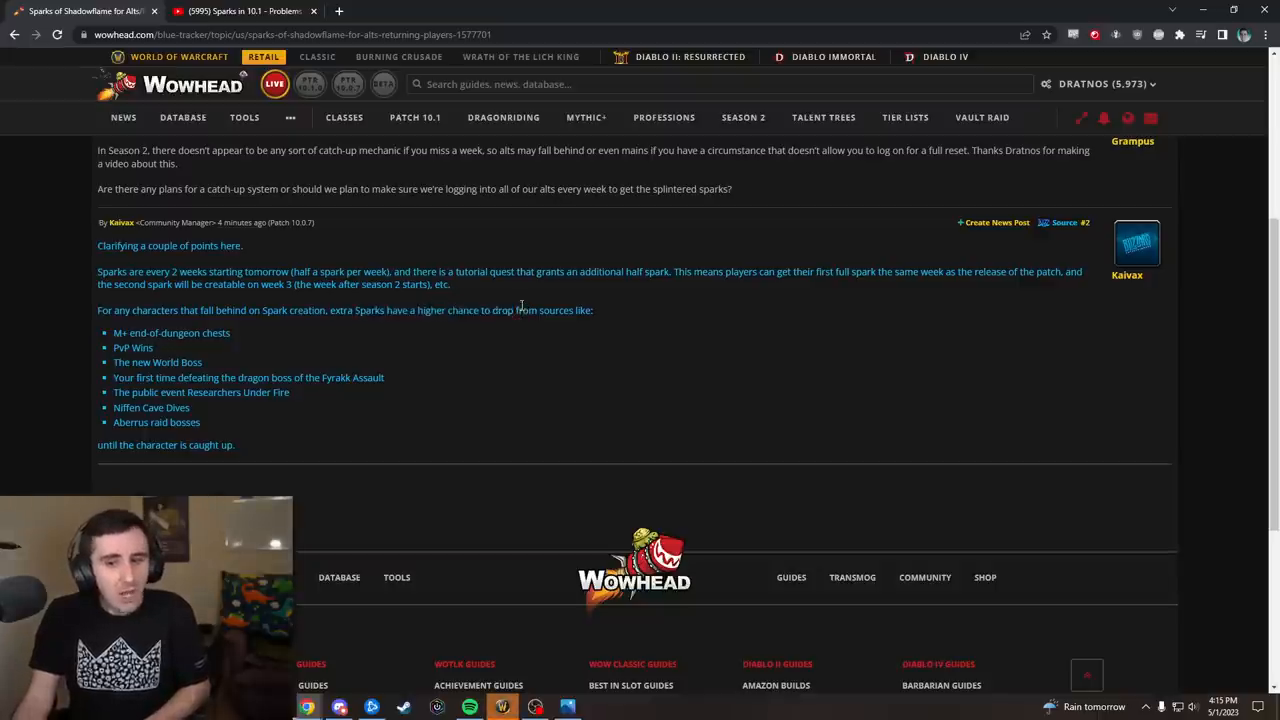
mouse_move(240, 352)
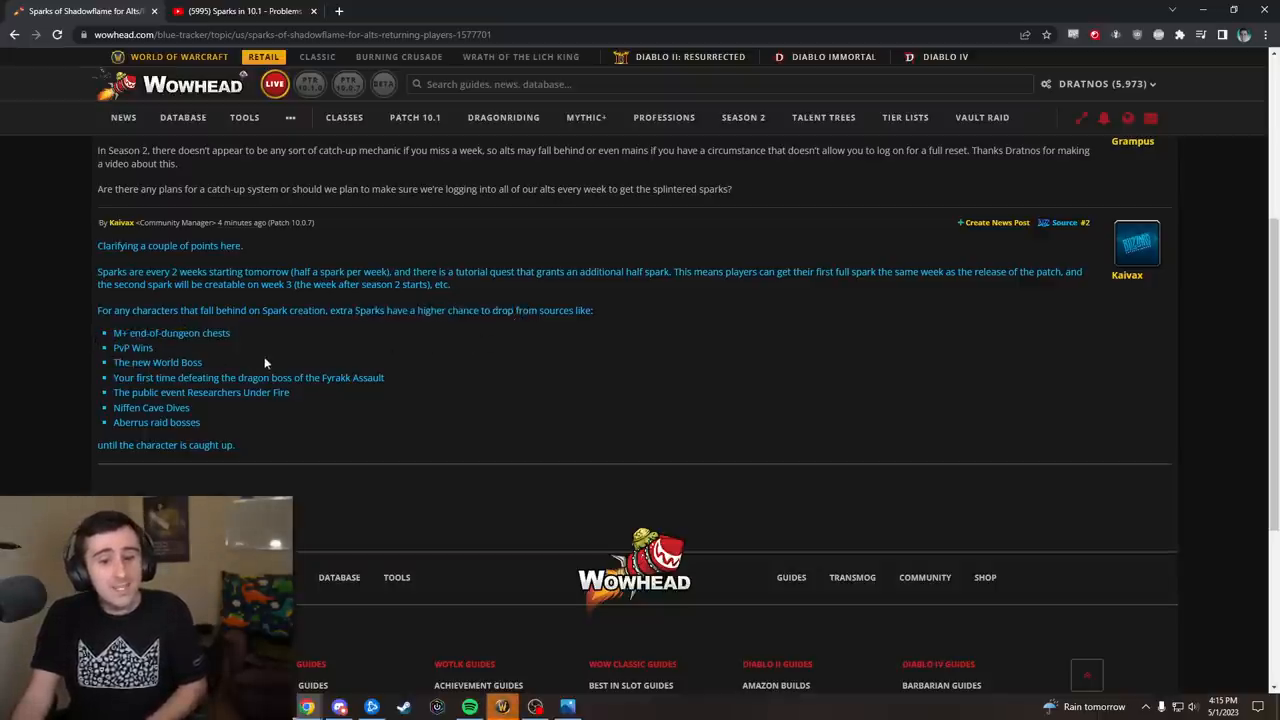
double_click(122, 376)
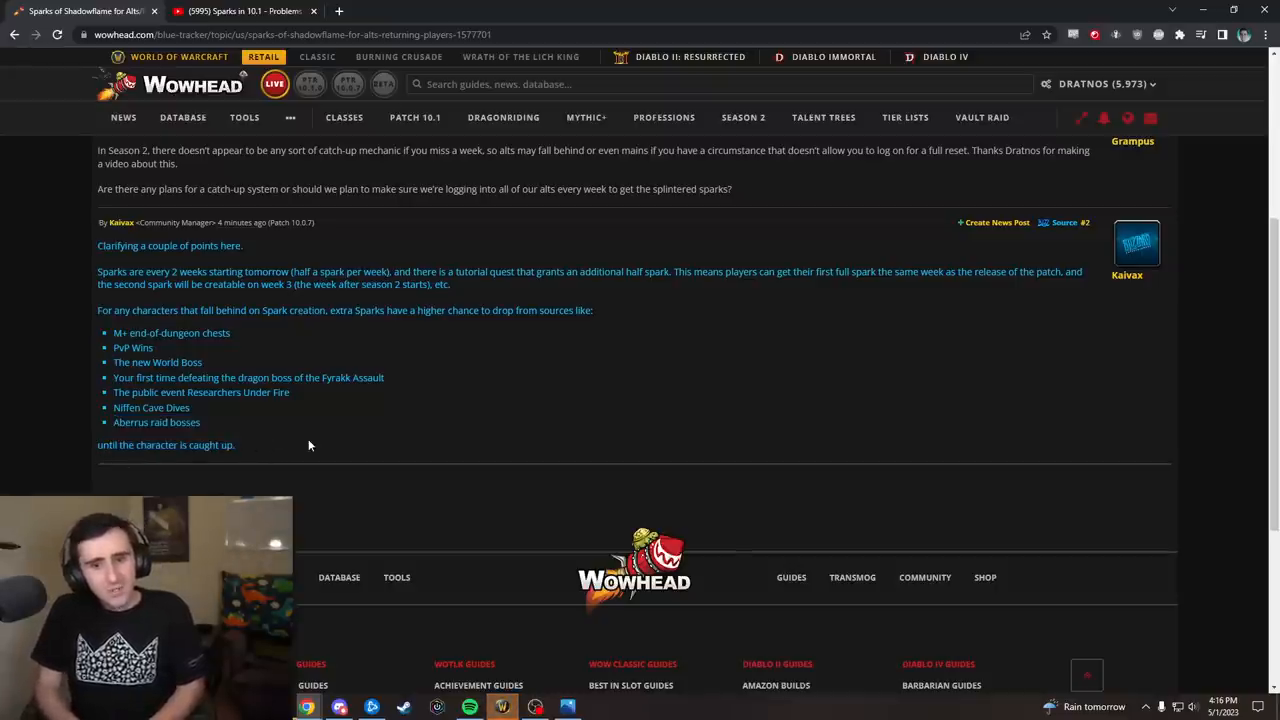
double_click(430, 310)
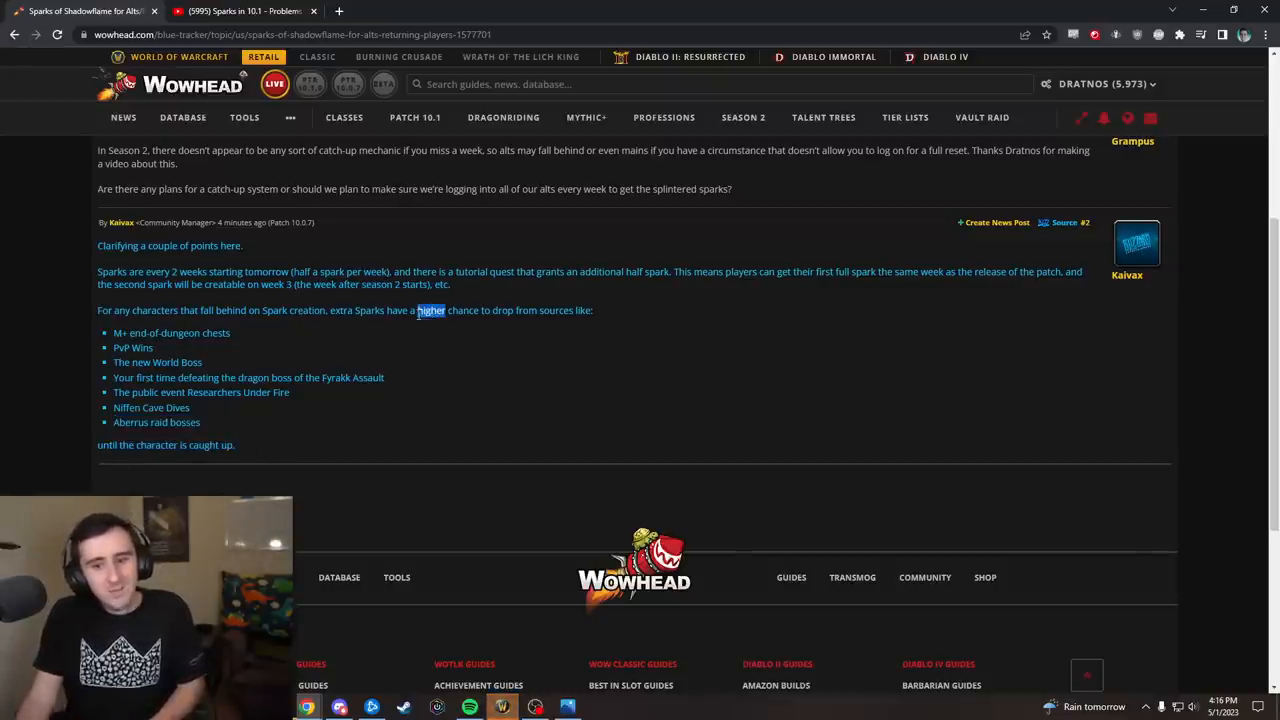
mouse_move(500, 406)
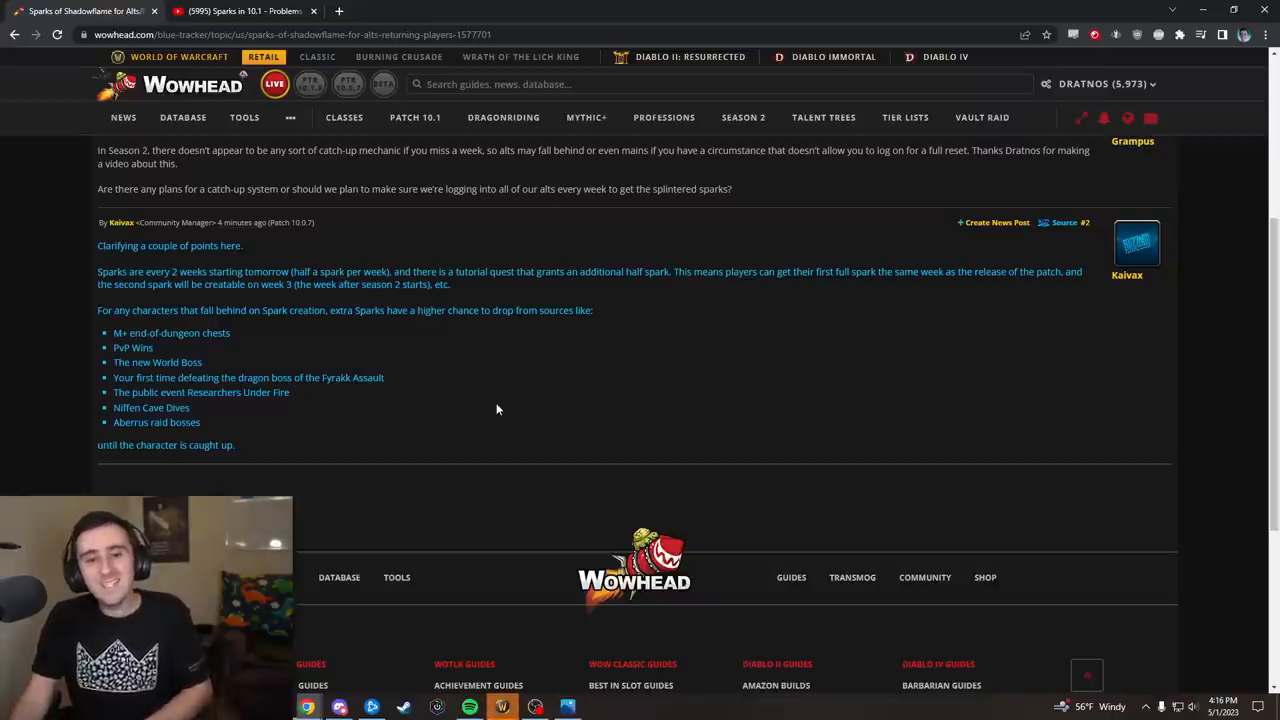
mouse_move(592, 400)
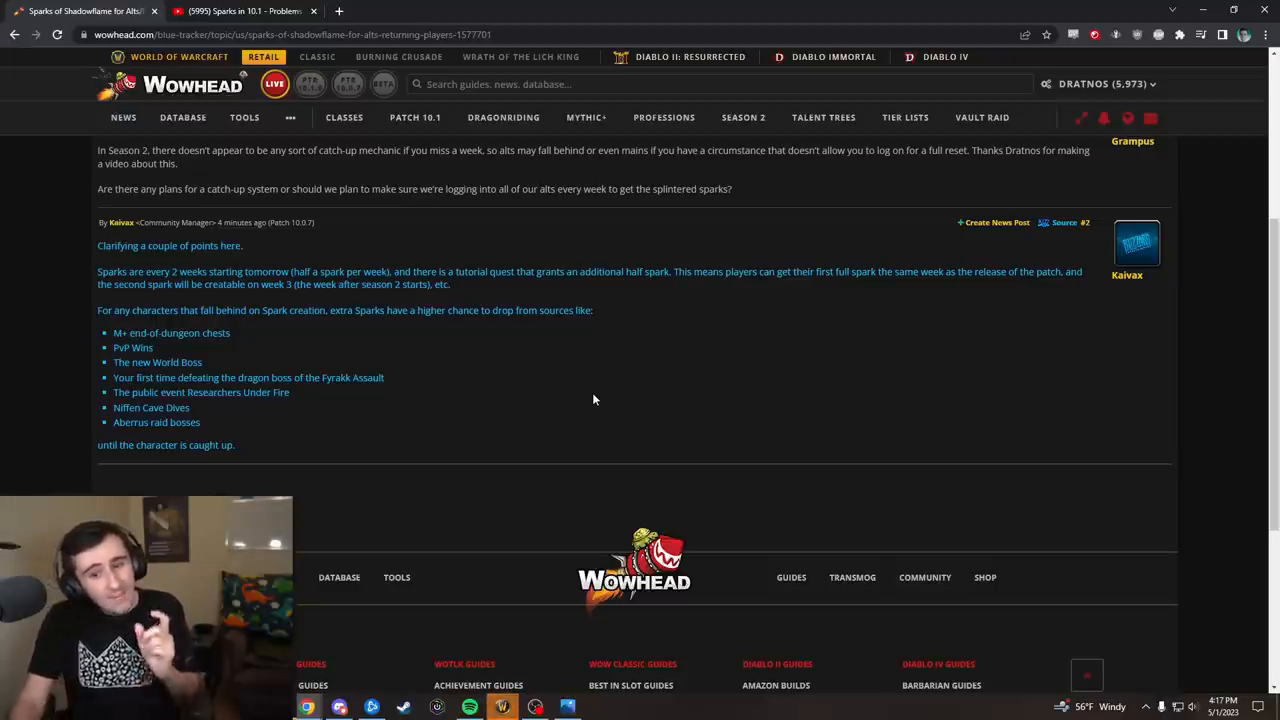
mouse_move(580, 352)
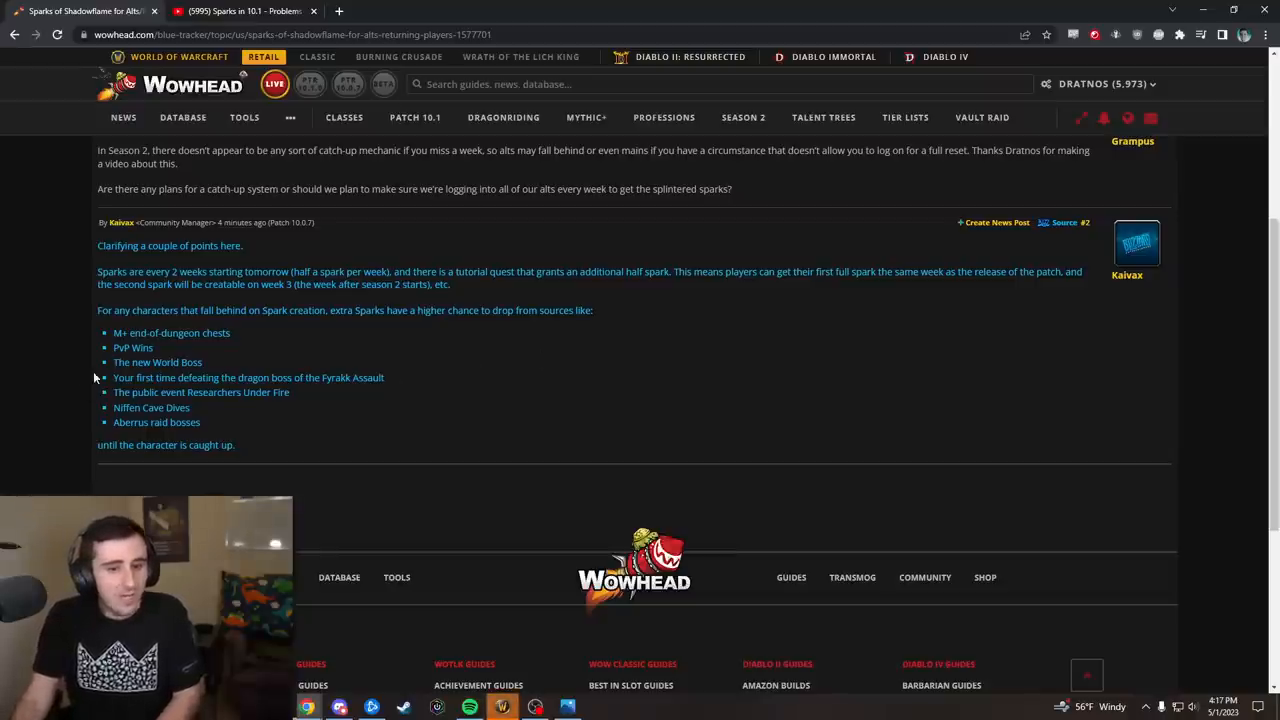
mouse_move(394, 388)
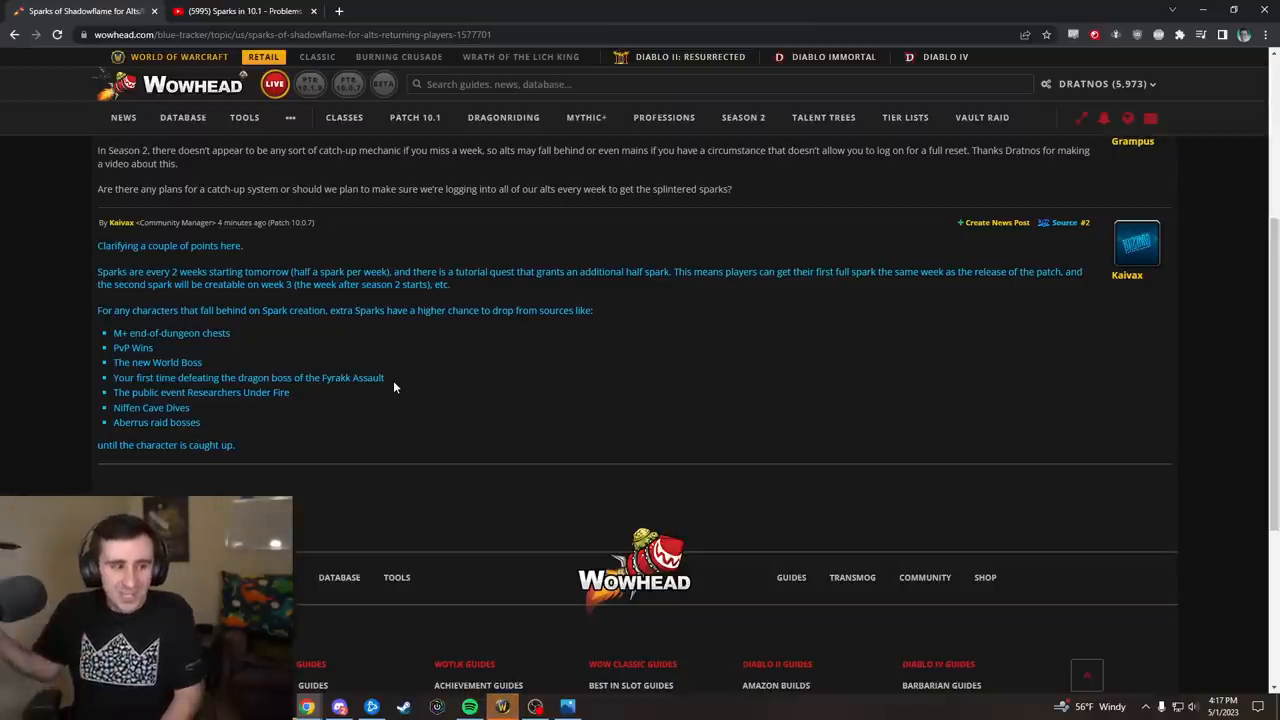
mouse_move(416, 338)
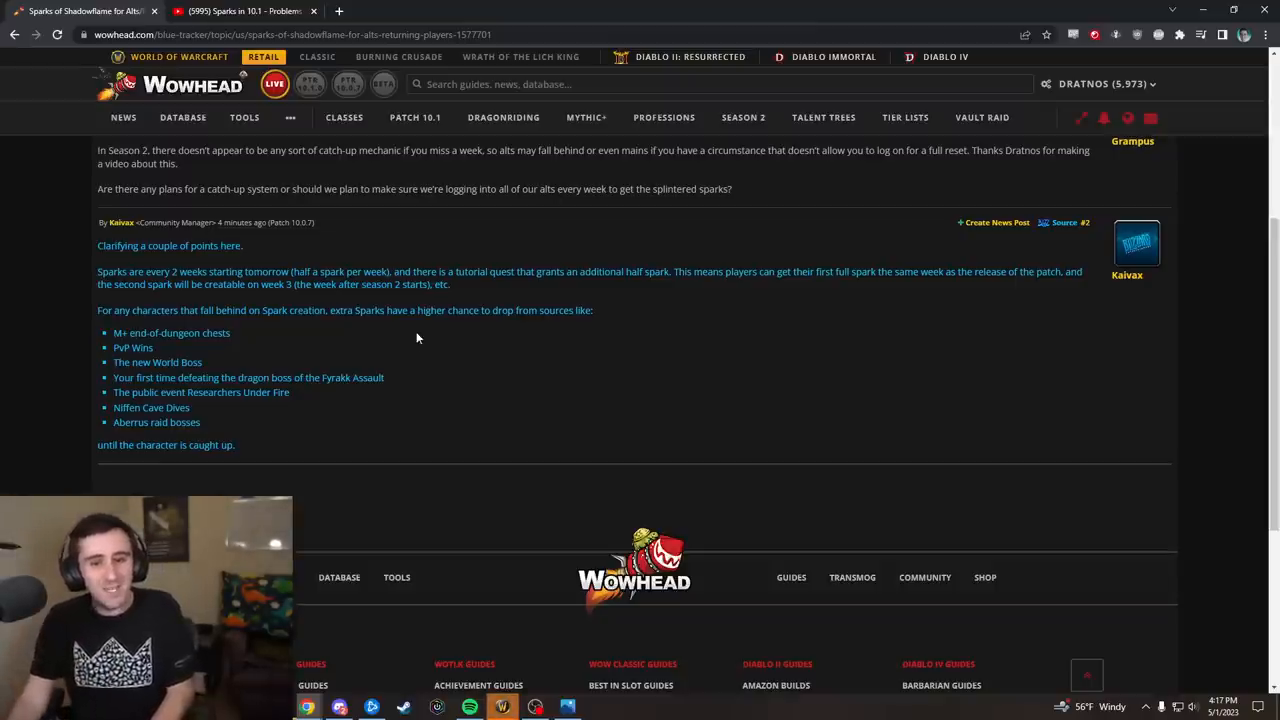
mouse_move(396, 322)
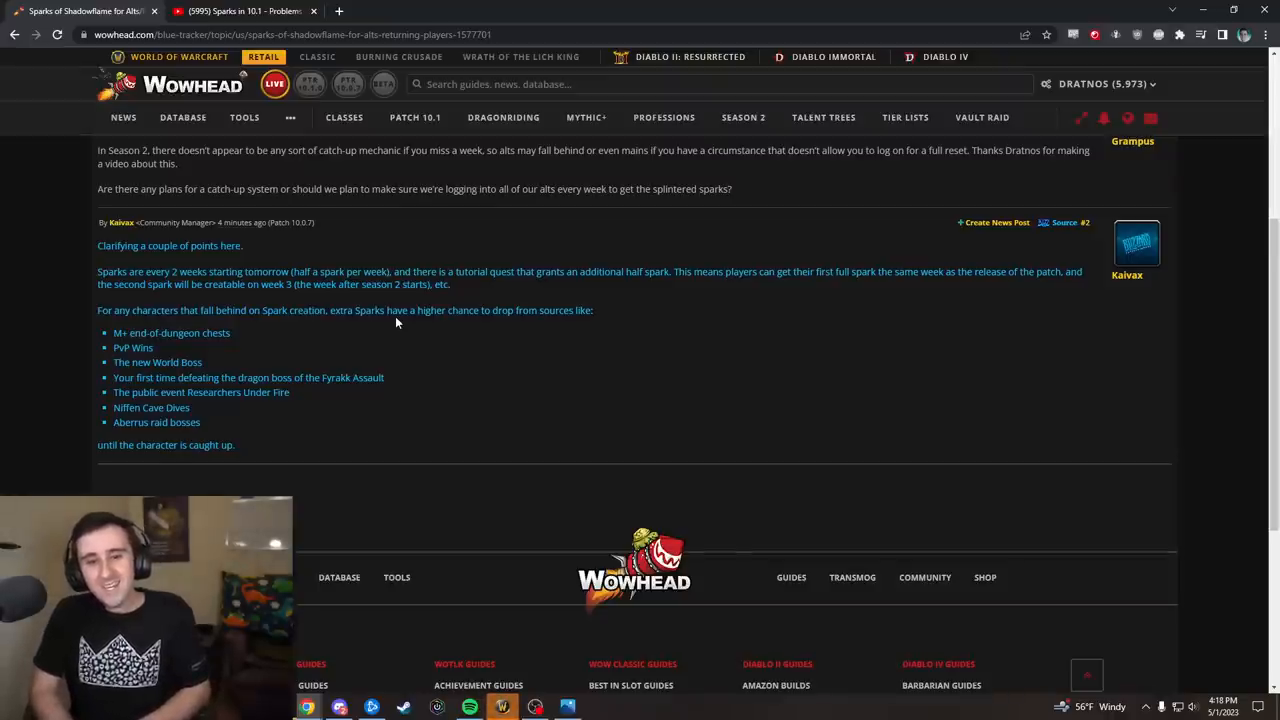
mouse_move(592, 592)
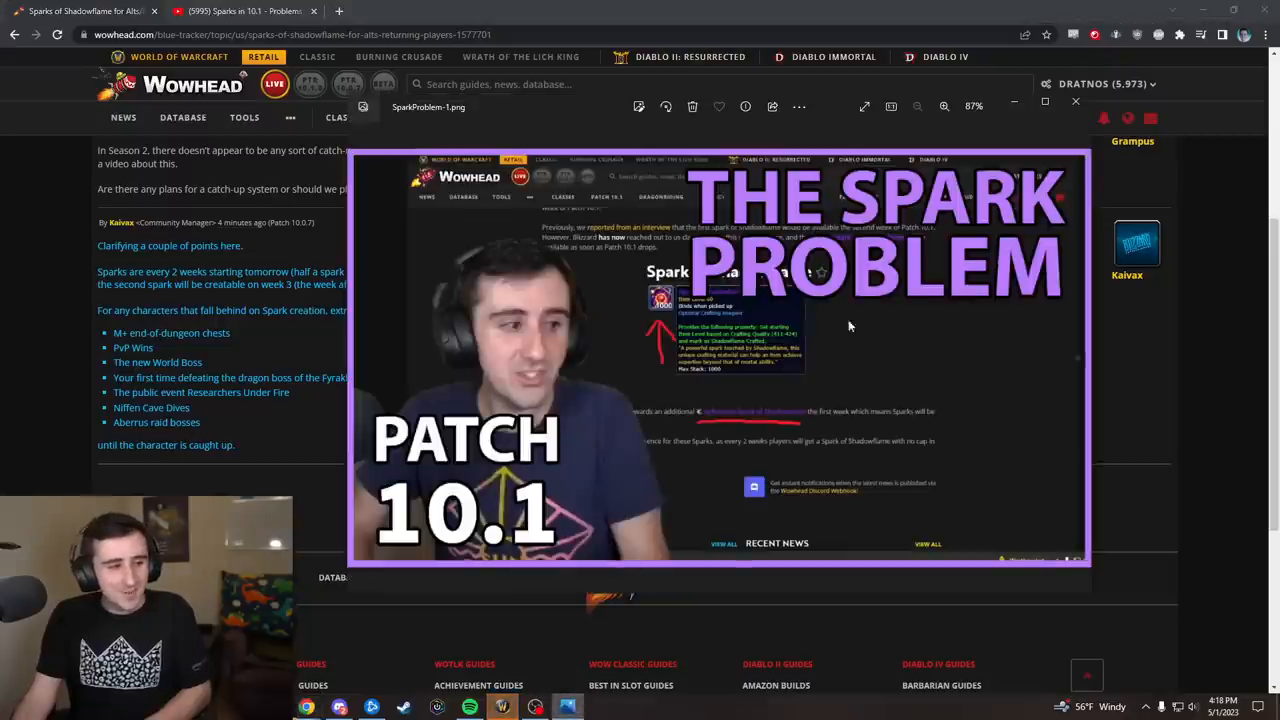
- Close The Spark Problem picture so the Wowhead thread shows again
left_click(1076, 100)
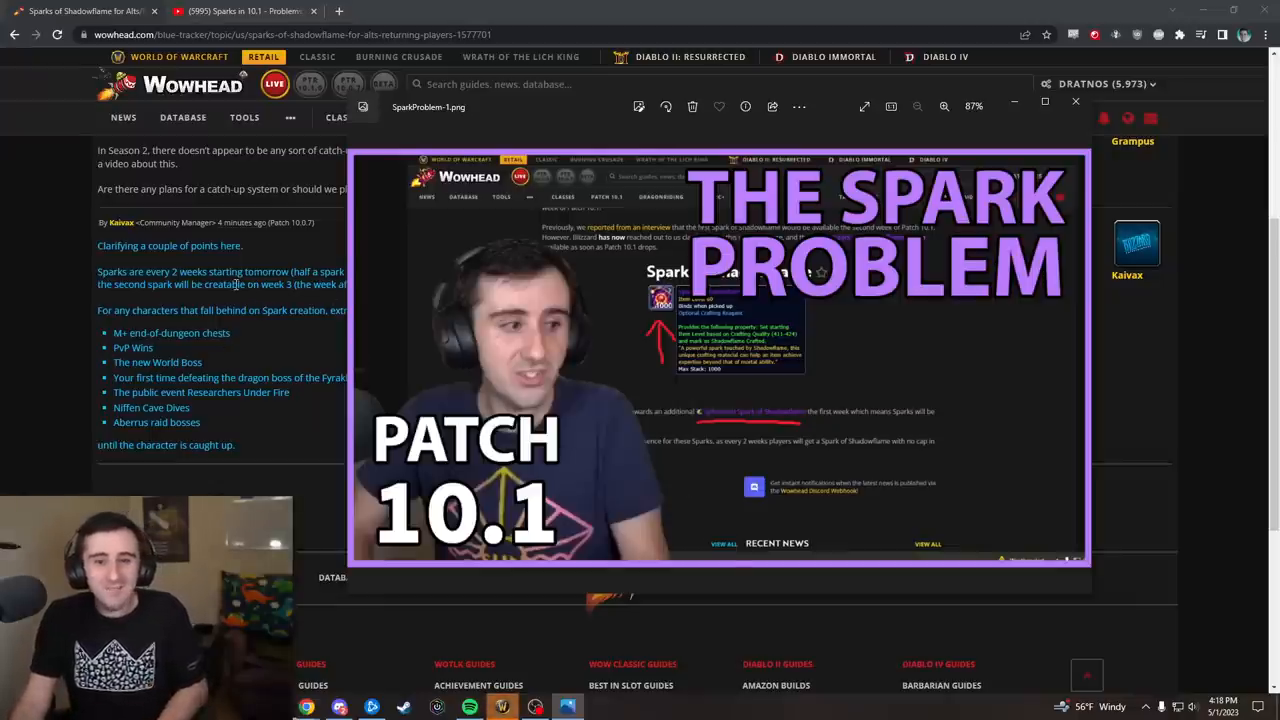
left_click(1076, 102)
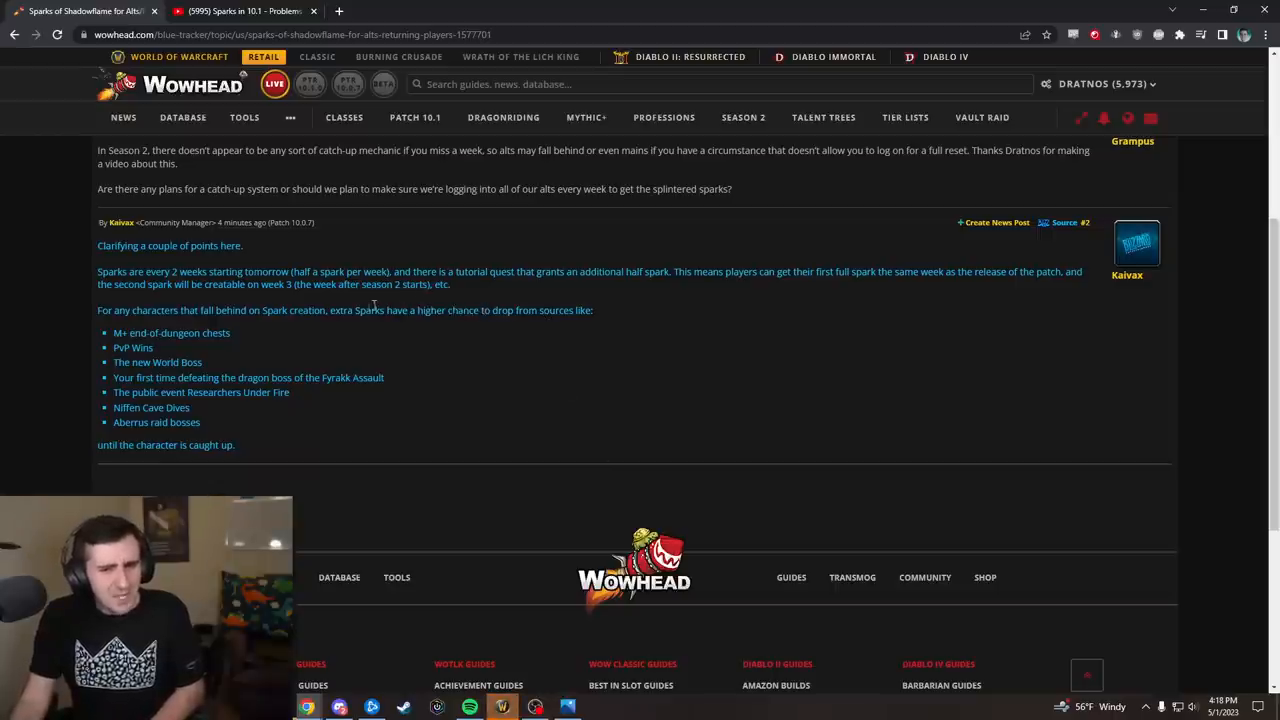
mouse_move(674, 350)
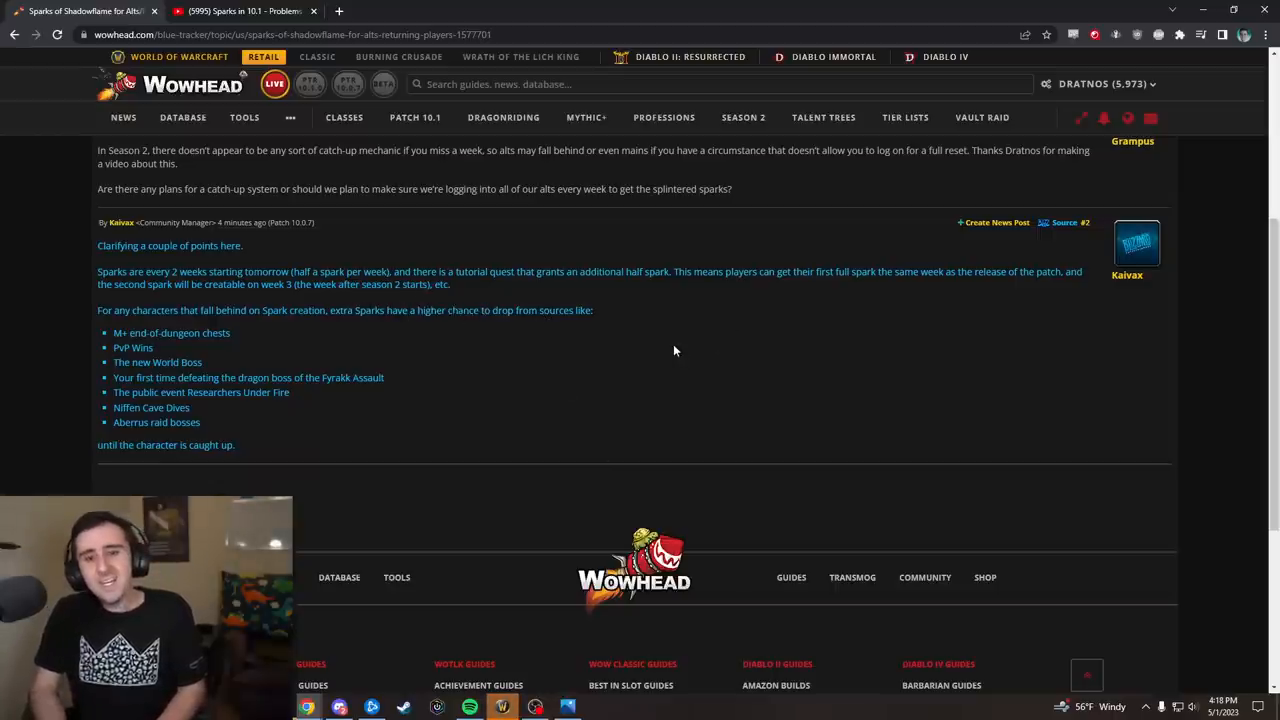
mouse_move(420, 322)
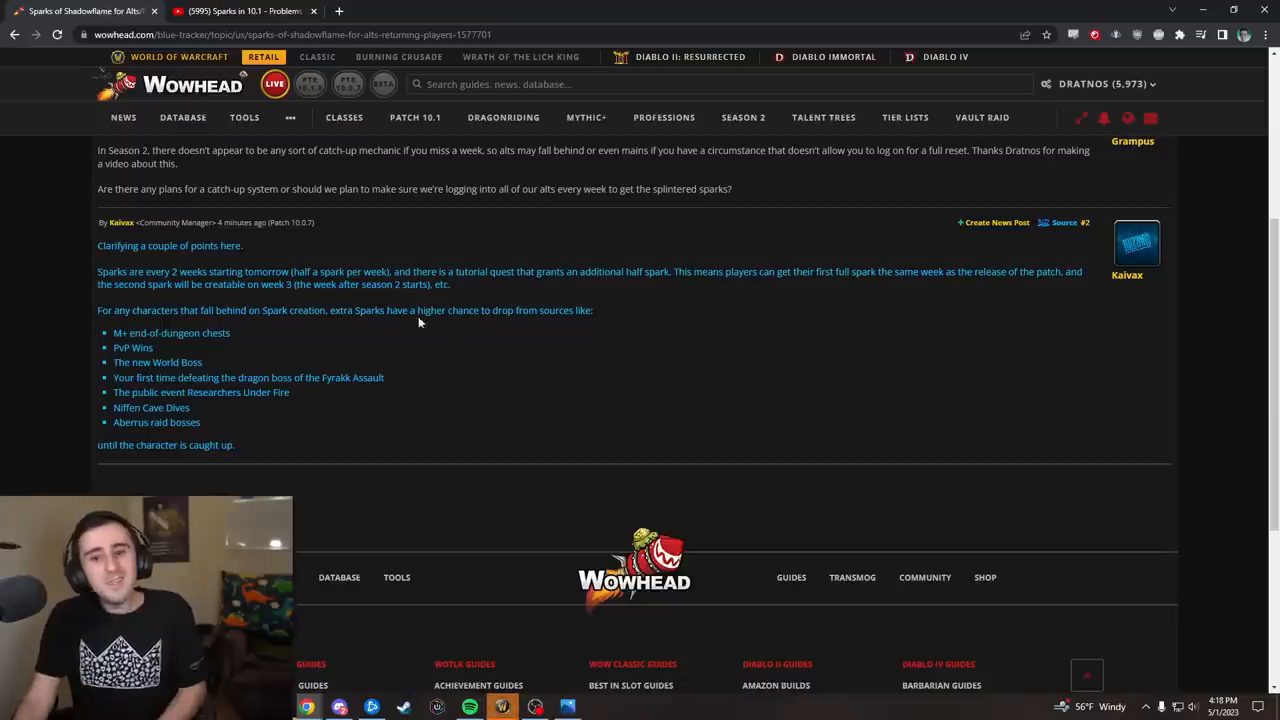
mouse_move(460, 350)
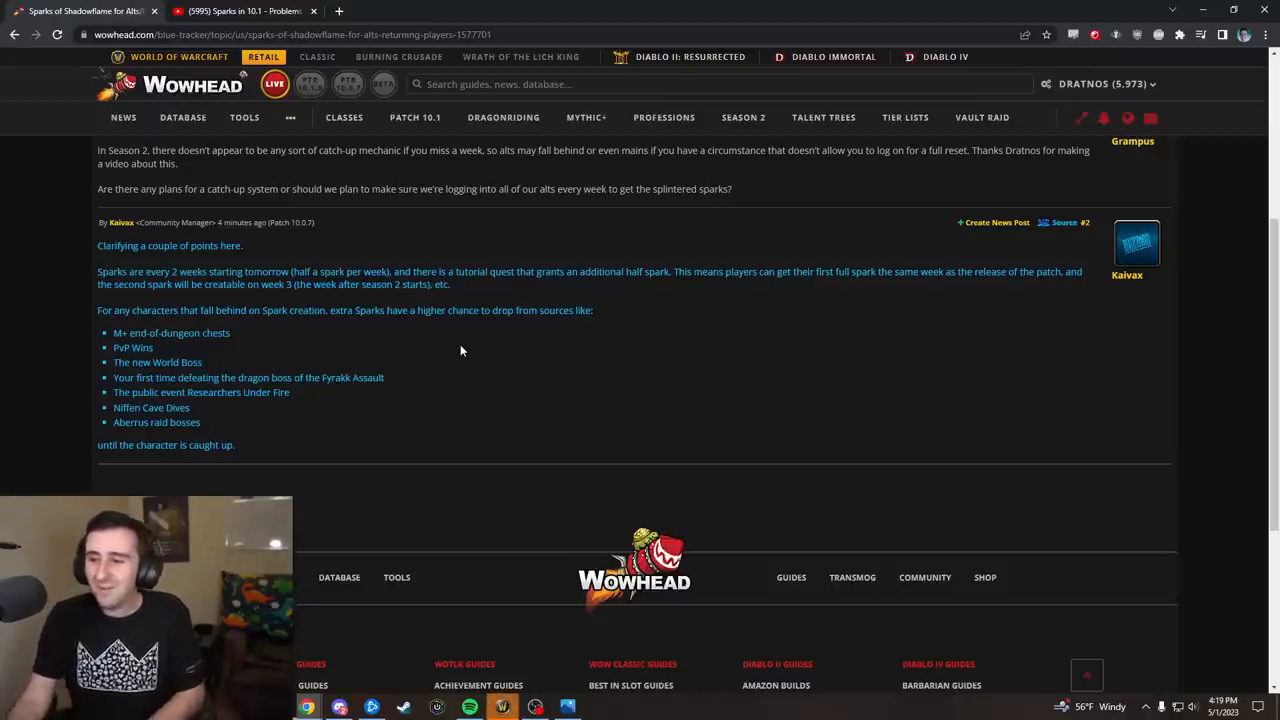
- Scroll below Kalvax's reply toward the site's guide links
scroll("down", 3)
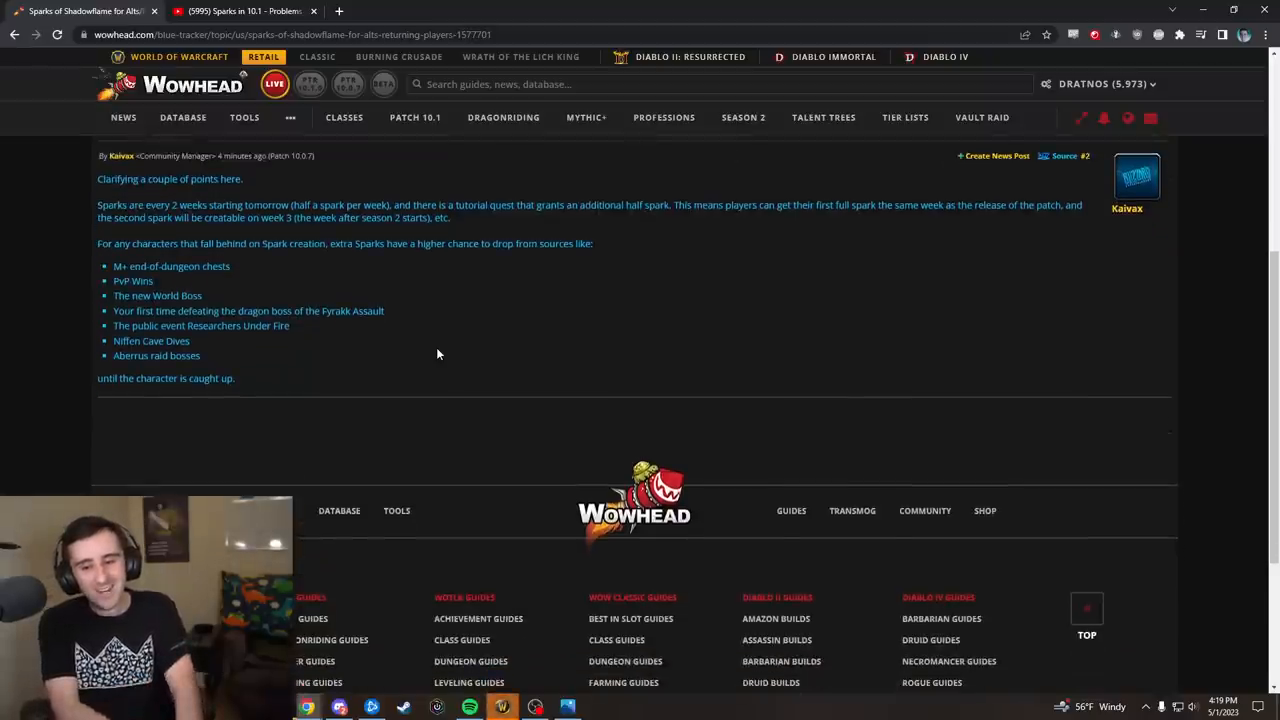
mouse_move(570, 584)
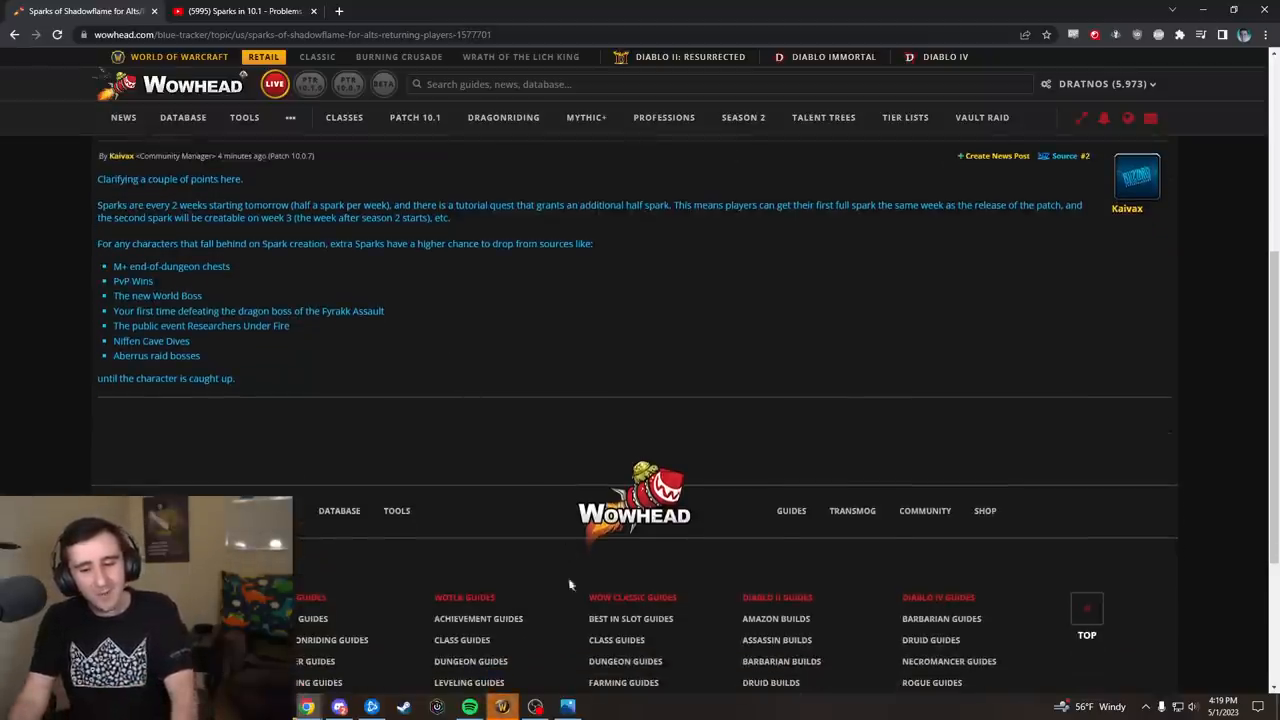